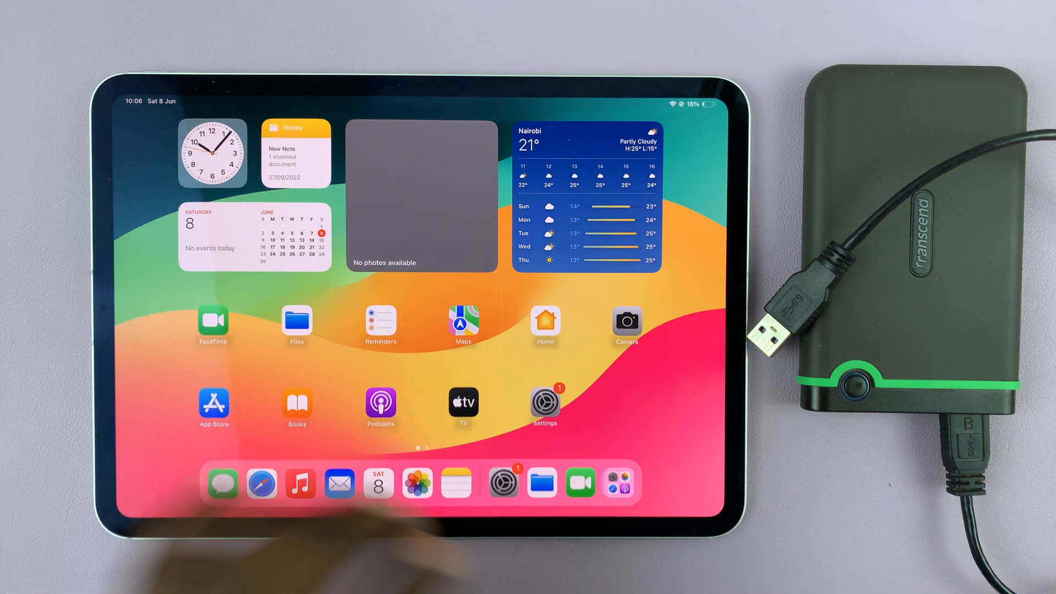
{"action": "mouse_move", "coordinate": [213, 404]}
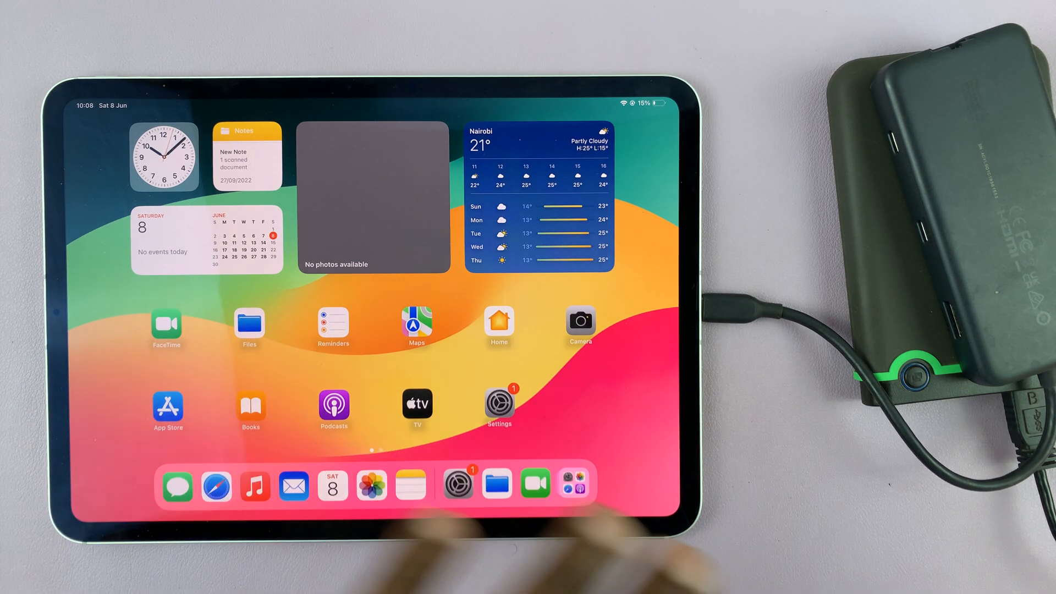
- Open Files, view one Untitled partition's dated video folder, then the read-only Untitled partition
{"action": "left_click", "coordinate": [250, 322]}
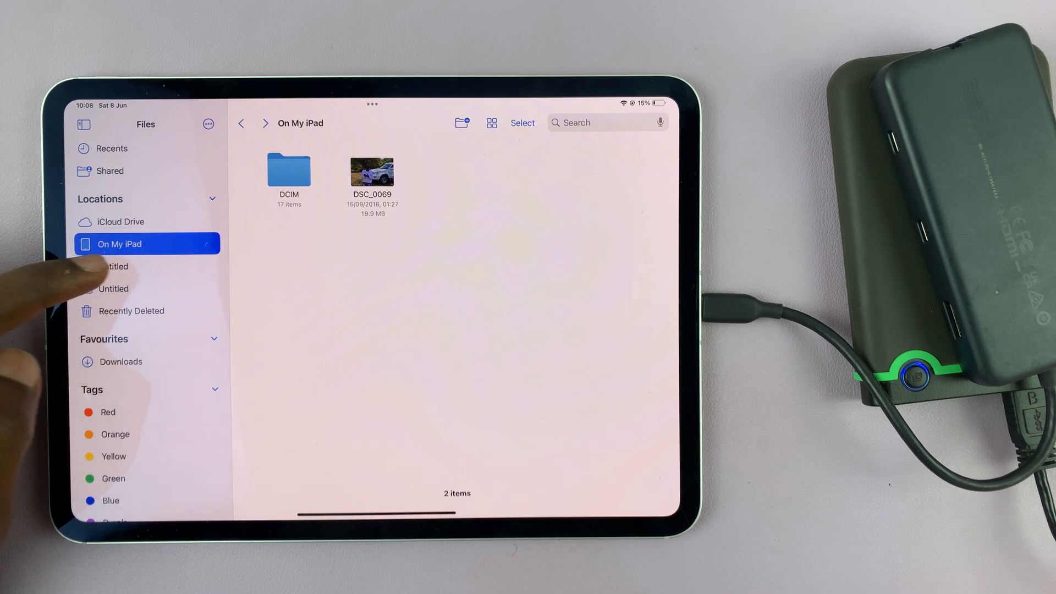
{"action": "left_click", "coordinate": [113, 288]}
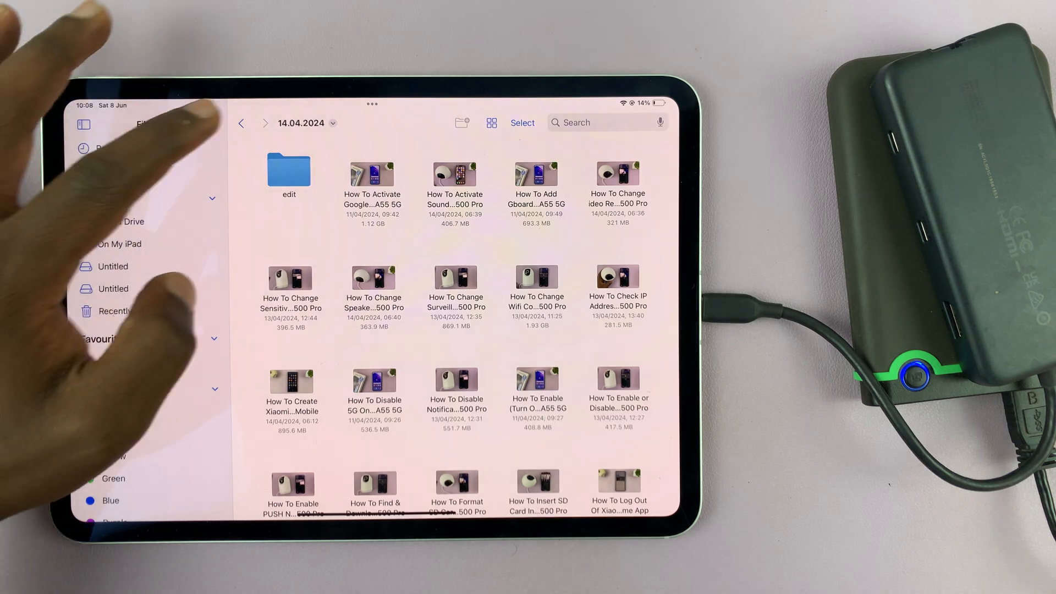
{"action": "left_click", "coordinate": [113, 266]}
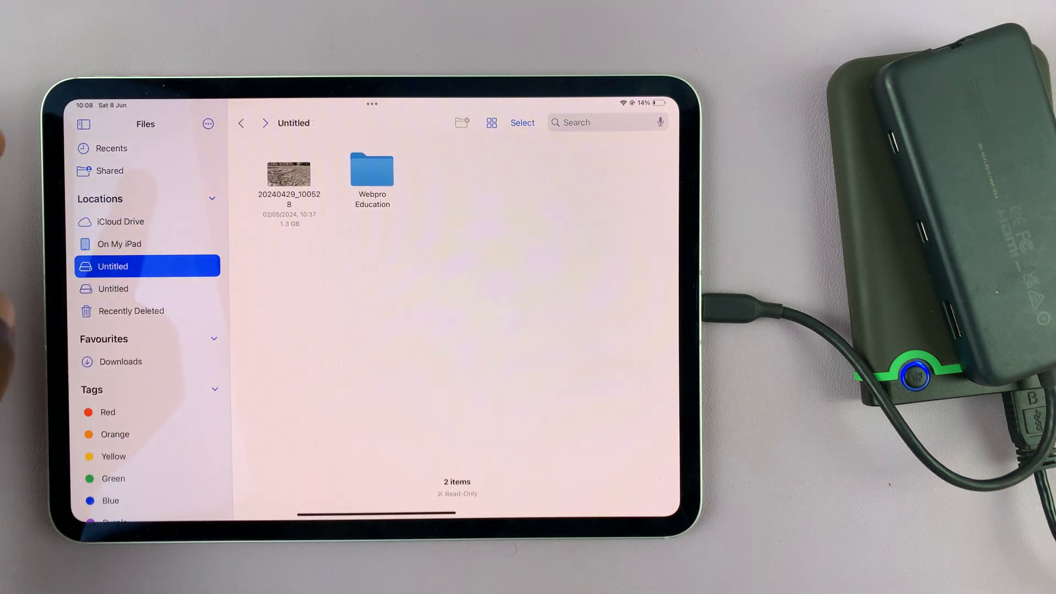
- View the Webpro Education folder's dated subfolders, then switch to On My iPad storage
{"action": "double_click", "coordinate": [372, 172]}
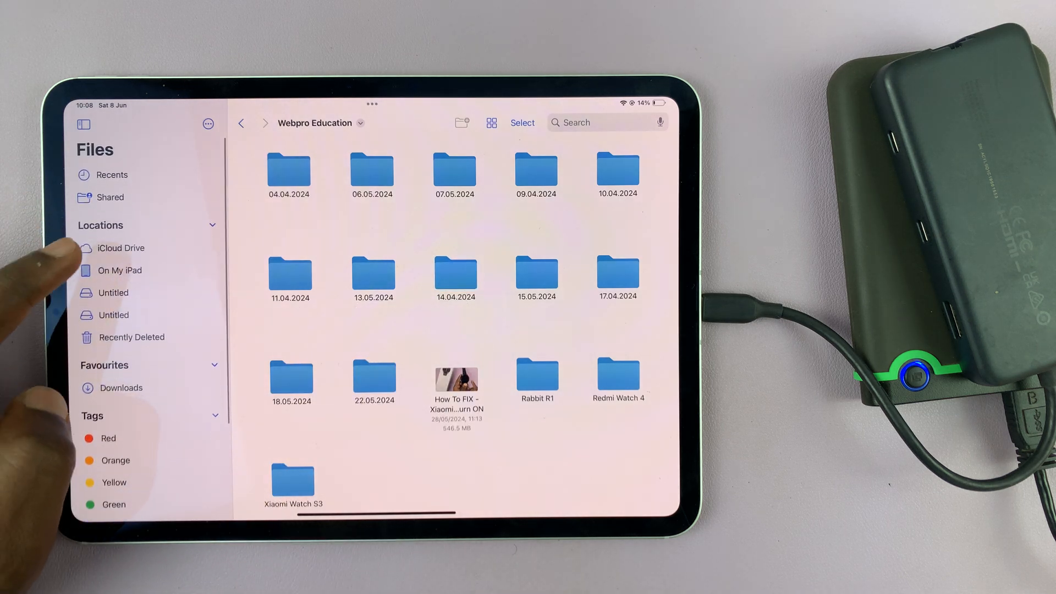
{"action": "left_click", "coordinate": [120, 270]}
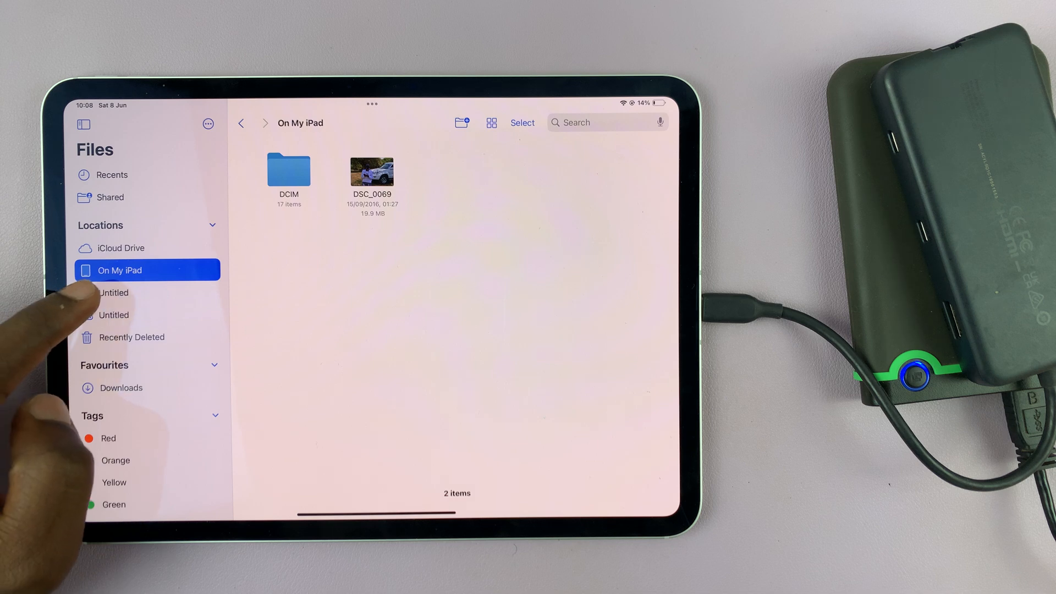